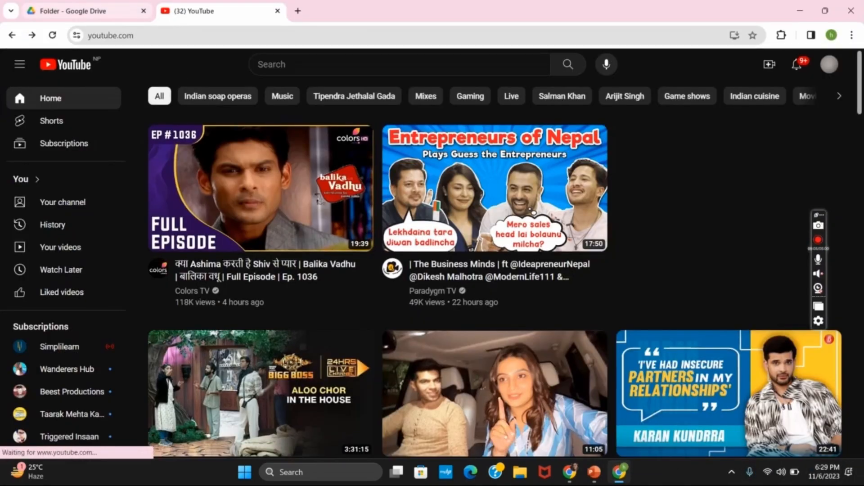
# Step: Switch from YouTube to the Google Drive folder holding the uploaded PDF
pyautogui.click(85, 11)
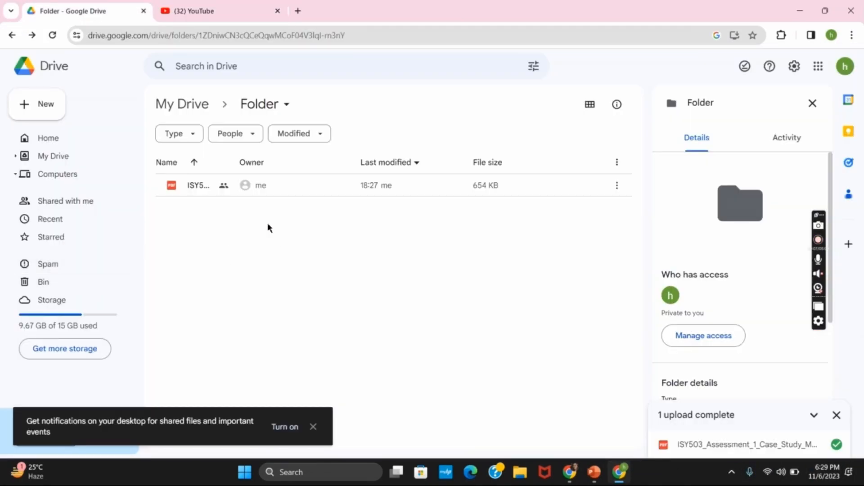
pyautogui.moveTo(338, 203)
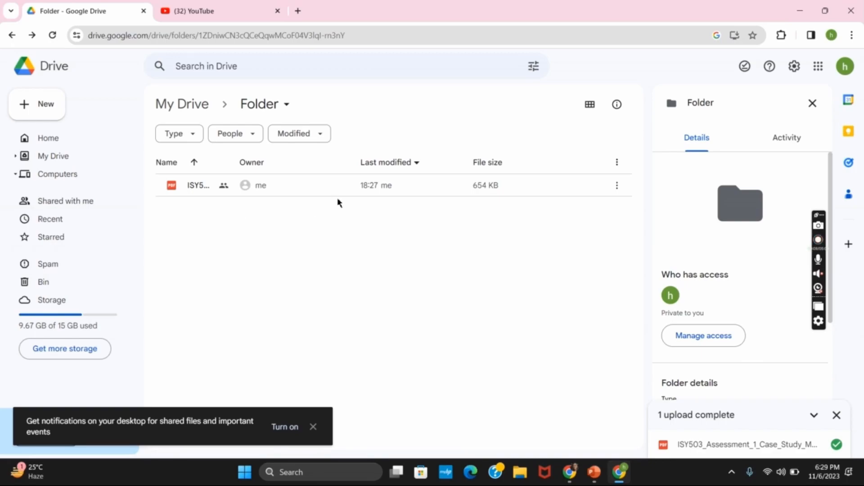
pyautogui.moveTo(499, 205)
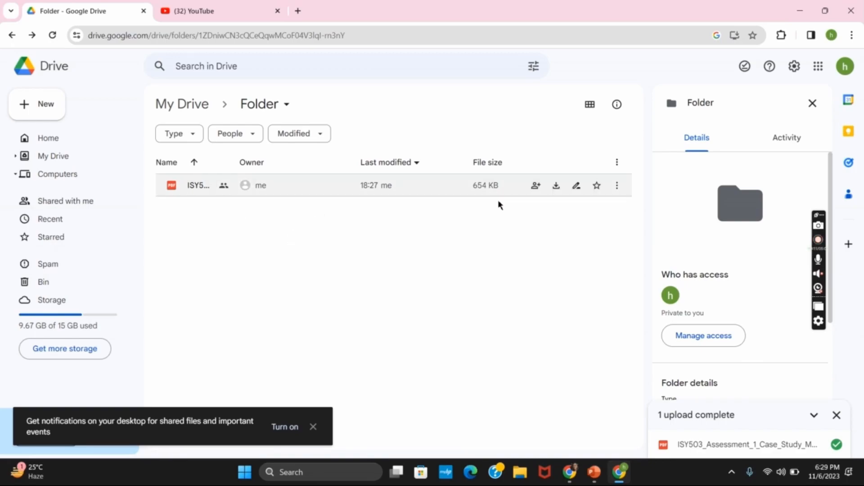
pyautogui.moveTo(617, 185)
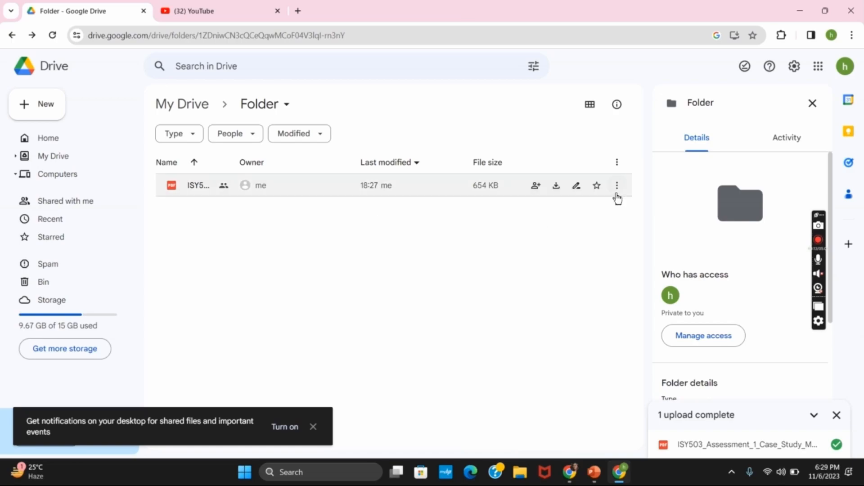
# Step: Copy a shareable link to the assessment PDF from its actions menu
pyautogui.click(617, 185)
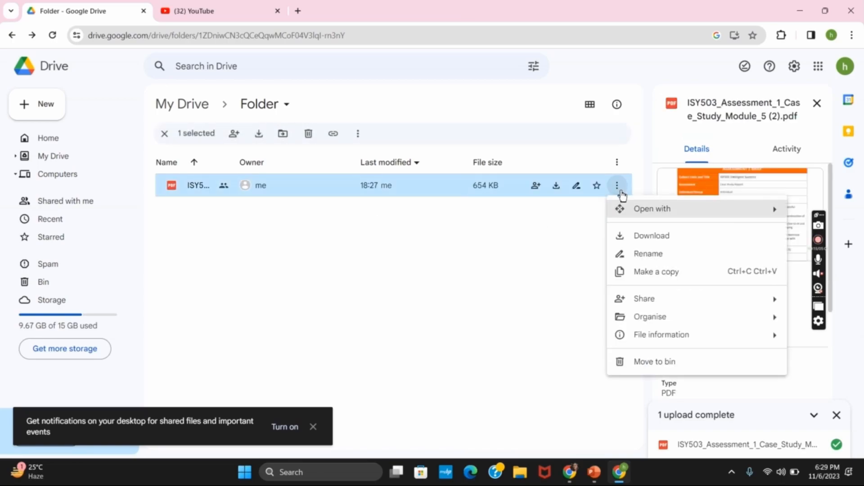
pyautogui.moveTo(642, 298)
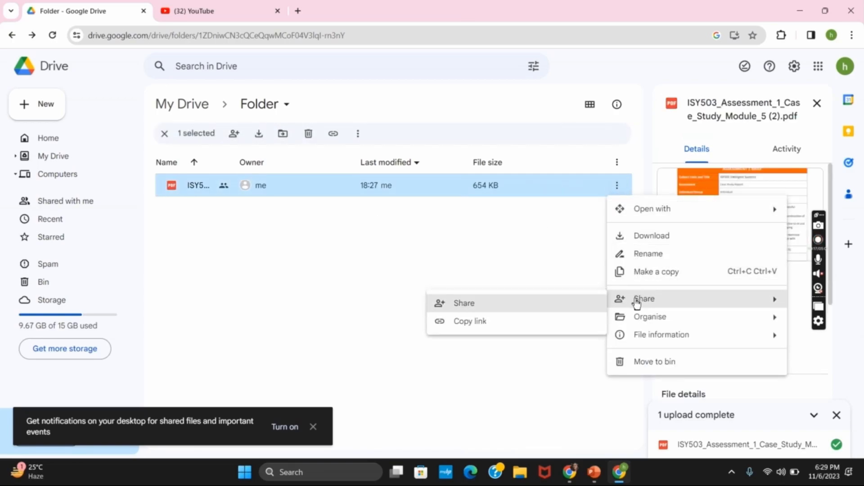
pyautogui.click(469, 321)
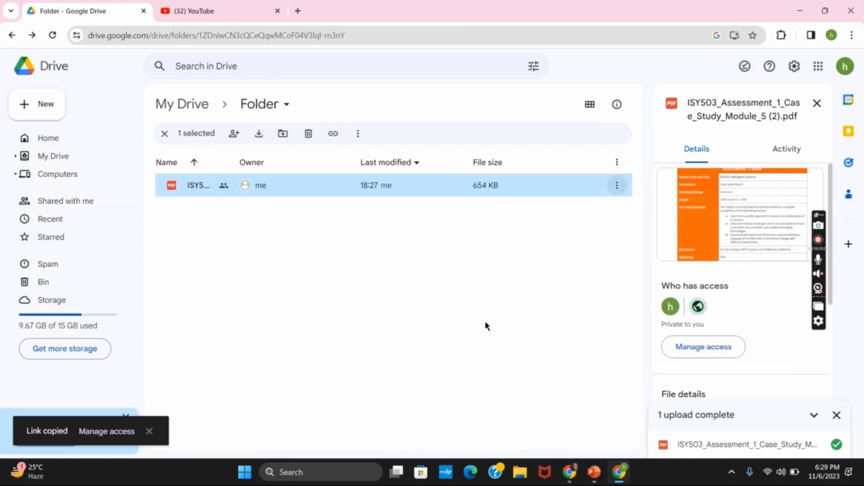
pyautogui.moveTo(106, 431)
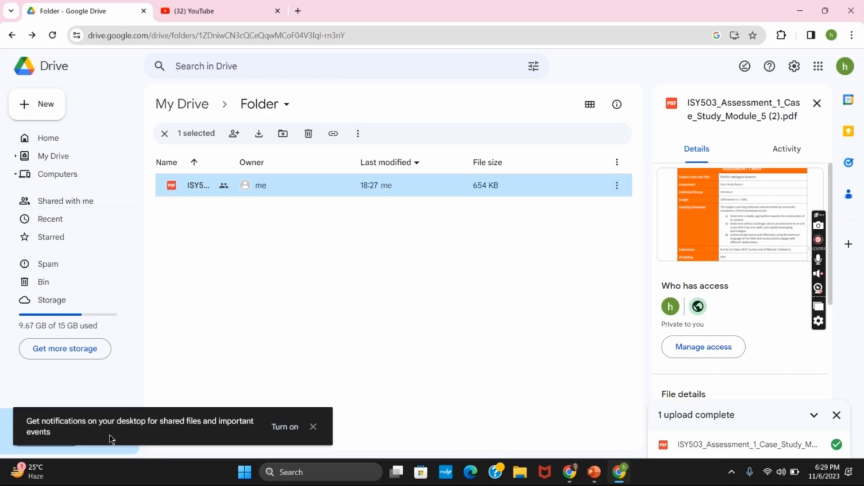
# Step: Confirm General access is 'Anyone with the link', close sharing and return to YouTube
pyautogui.click(234, 134)
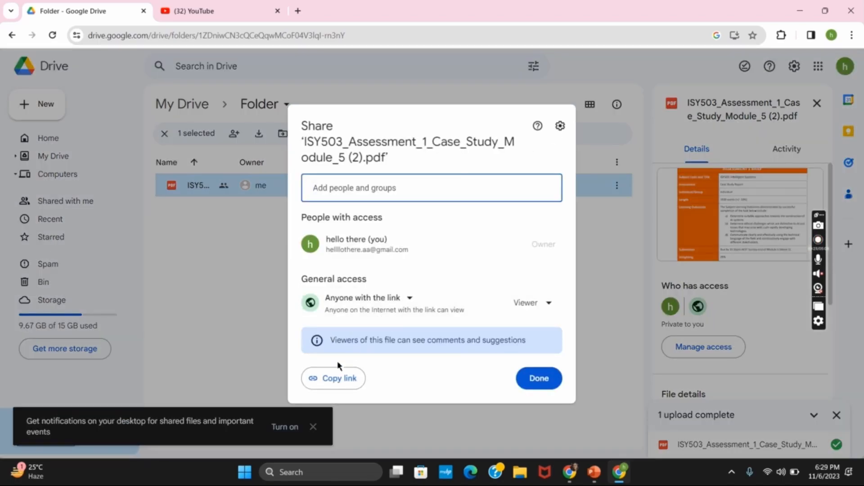
pyautogui.click(410, 303)
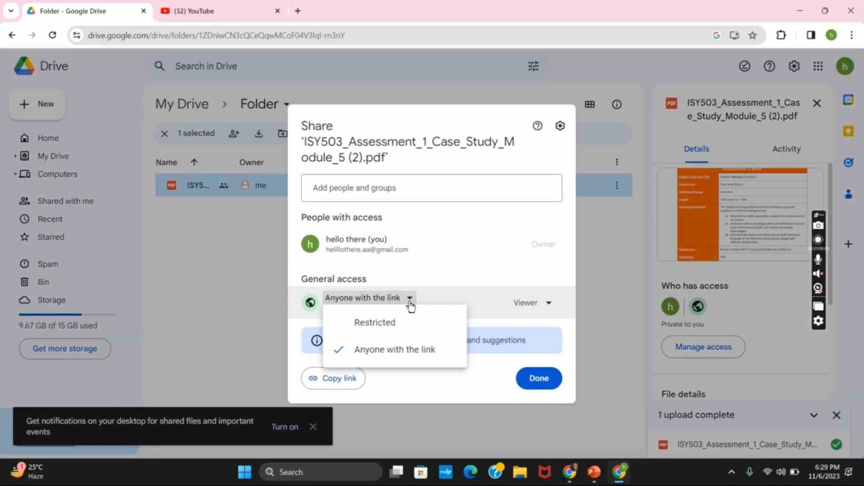
pyautogui.click(538, 379)
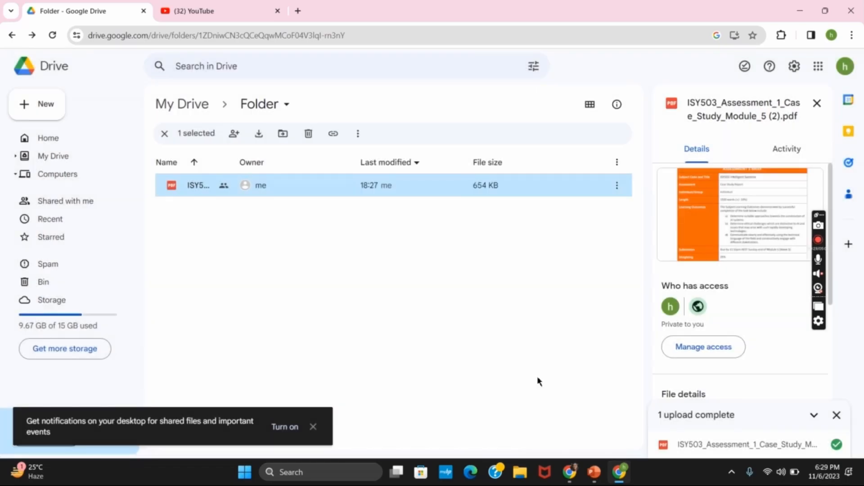
pyautogui.moveTo(402, 337)
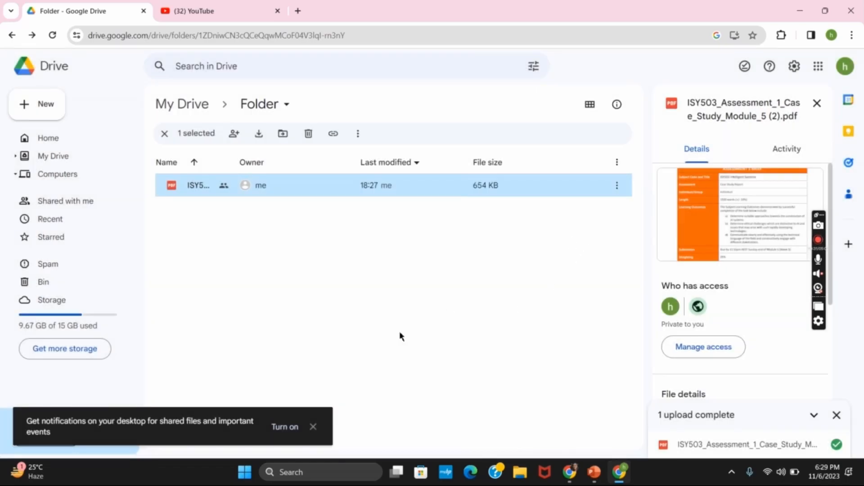
pyautogui.click(215, 10)
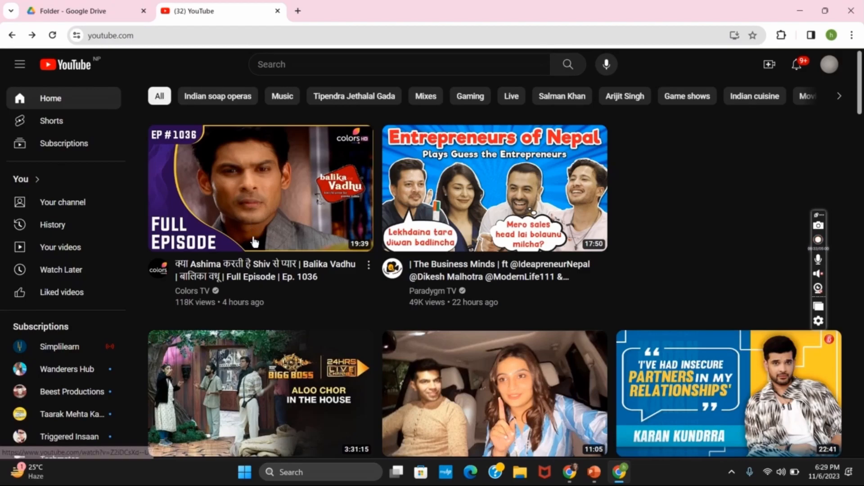
# Step: Go to YouTube Studio from the profile account menu
pyautogui.click(828, 64)
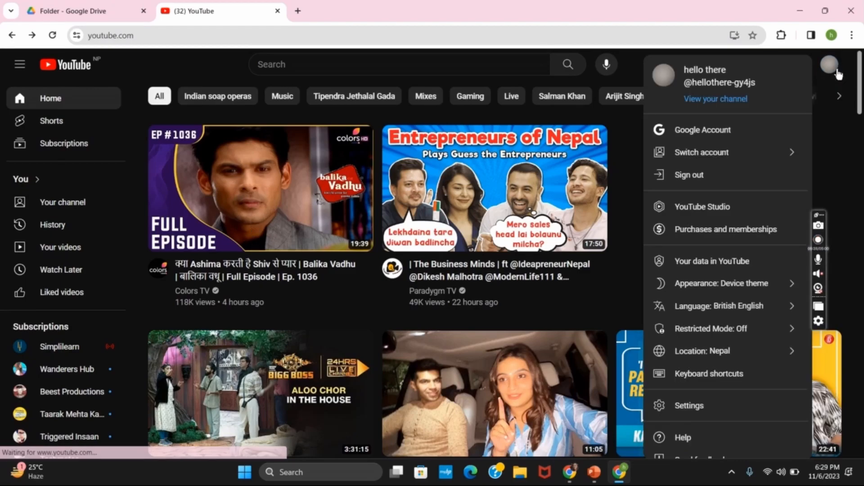
pyautogui.click(702, 207)
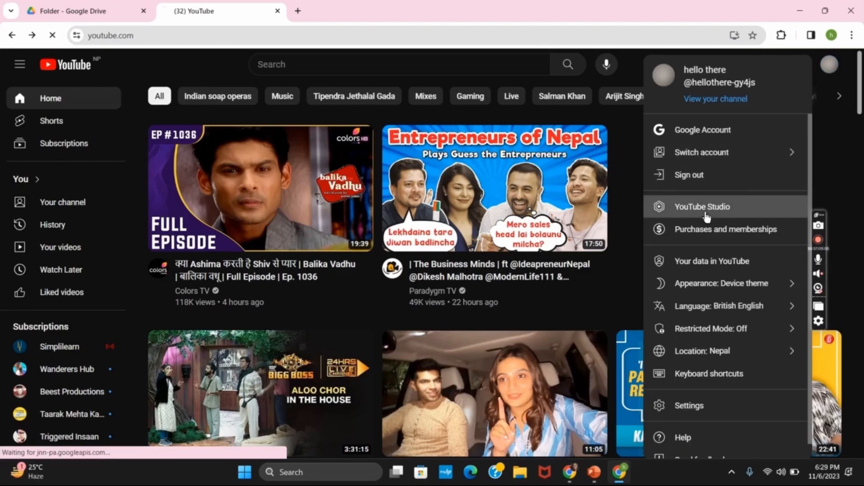
pyautogui.click(702, 206)
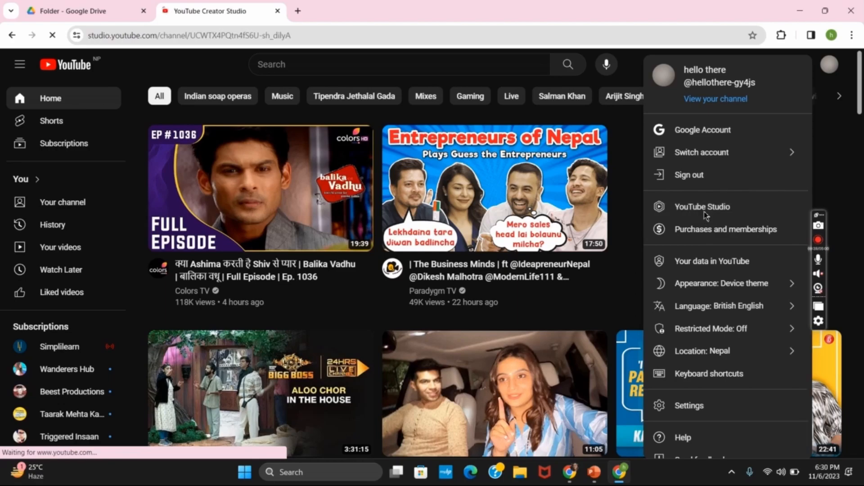
pyautogui.click(702, 207)
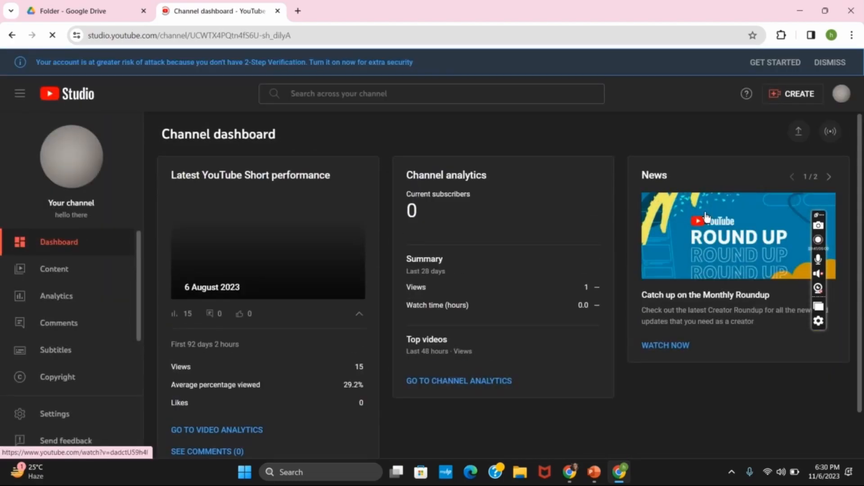
# Step: From Content, open the Video details of the 6 August 2023 Short
pyautogui.click(54, 271)
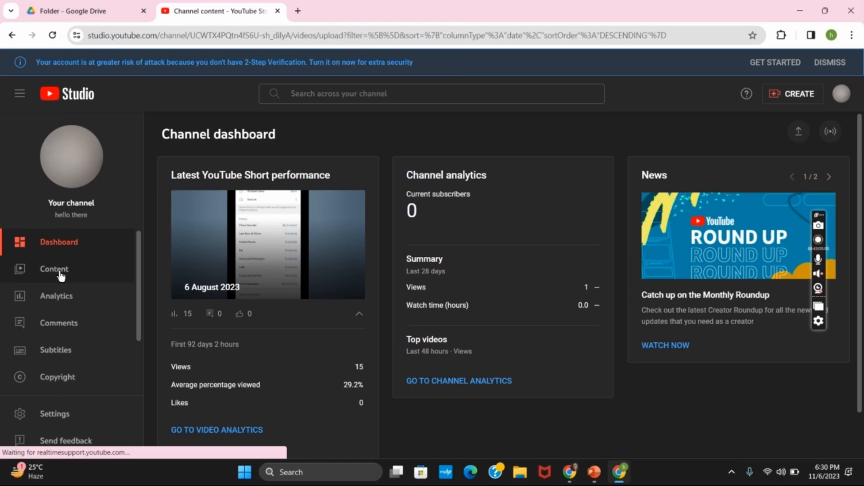
pyautogui.click(54, 270)
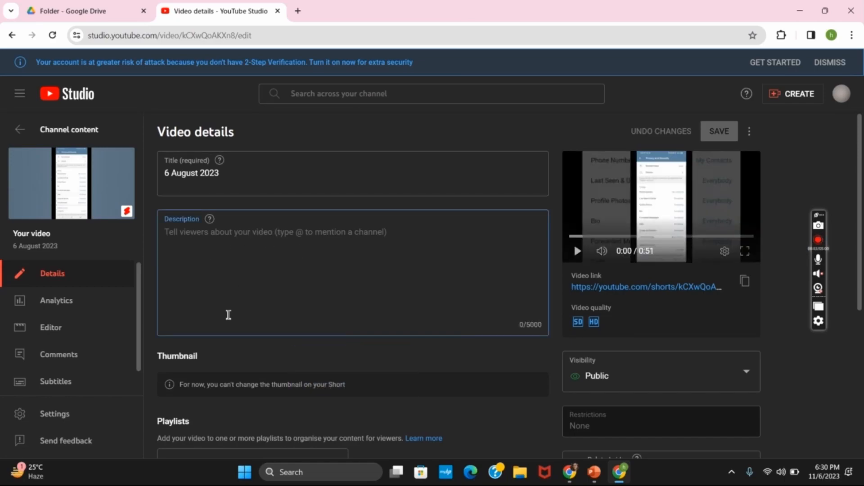
# Step: Paste the Google Drive PDF link into the Short's Description field
pyautogui.write('https://drive.google.com/file/d/1tLg6vx6mox4QABRdaOqkn74mAMUZmqc_/view?usp=drive_link')
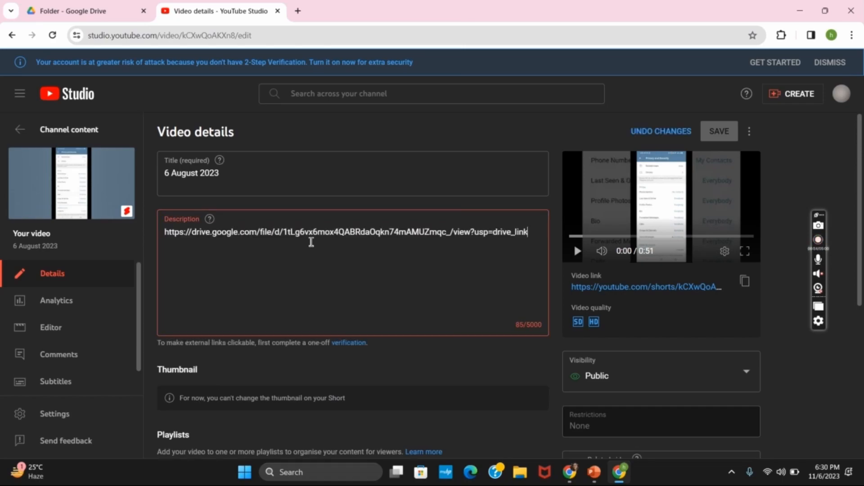
pyautogui.moveTo(531, 261)
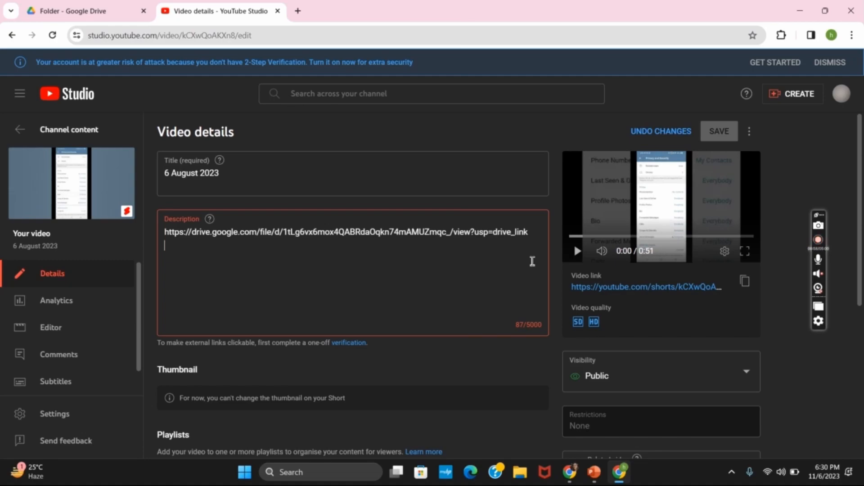
pyautogui.moveTo(327, 302)
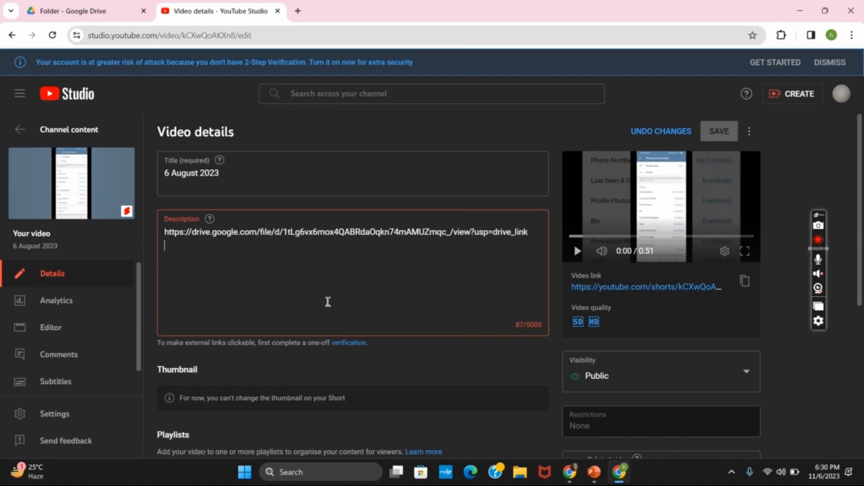
pyautogui.moveTo(225, 340)
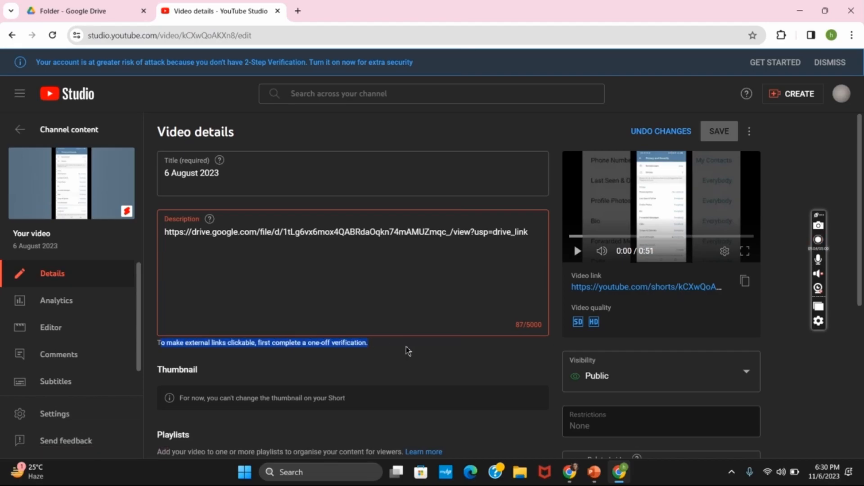
# Step: Under Audience, select 'Yes, it's Made for Kids' for the Short
pyautogui.scroll(-3)
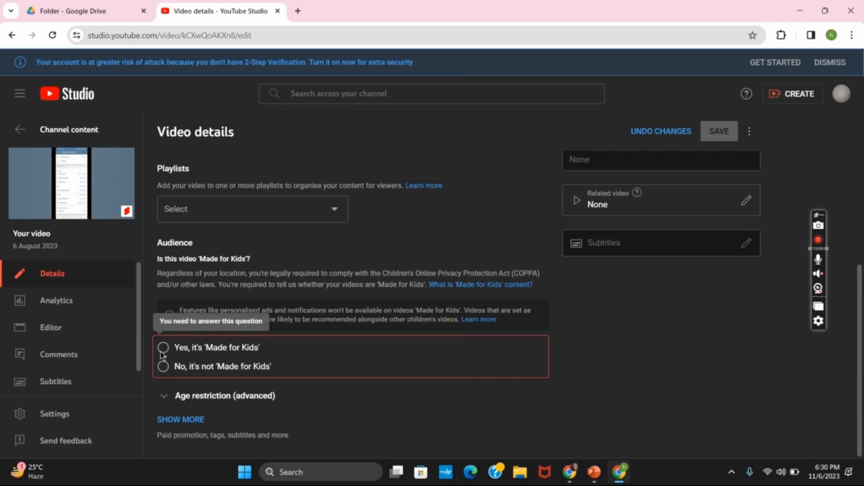
pyautogui.scroll(3)
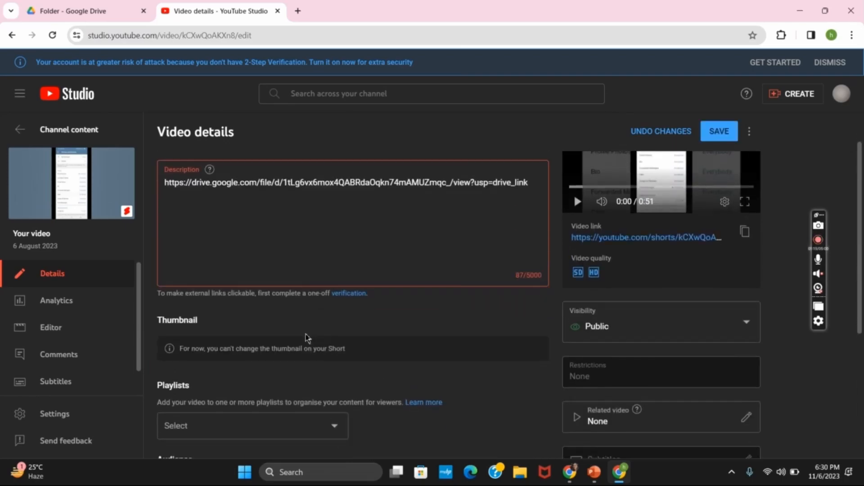
pyautogui.scroll(-3)
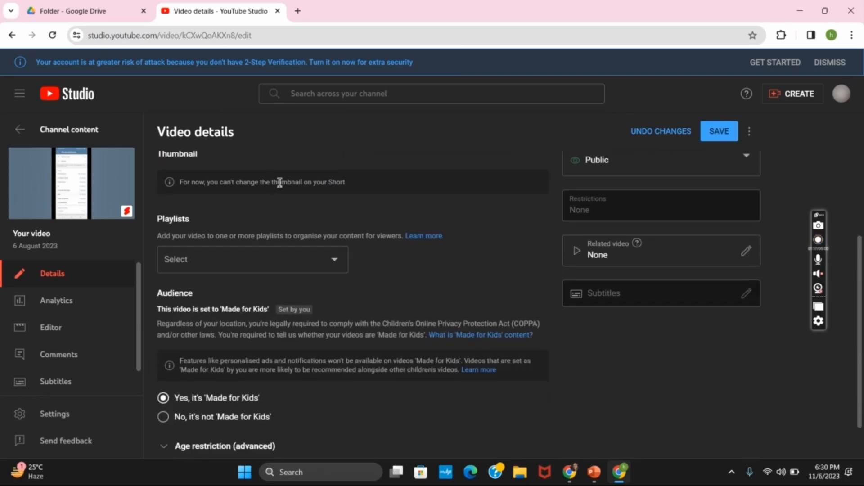